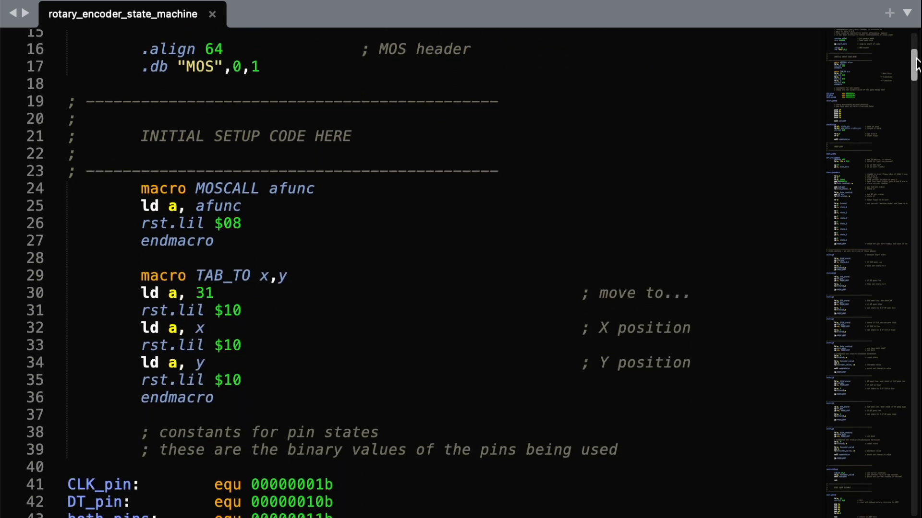
{"action": "scroll", "scroll_direction": "down", "scroll_amount": 3}
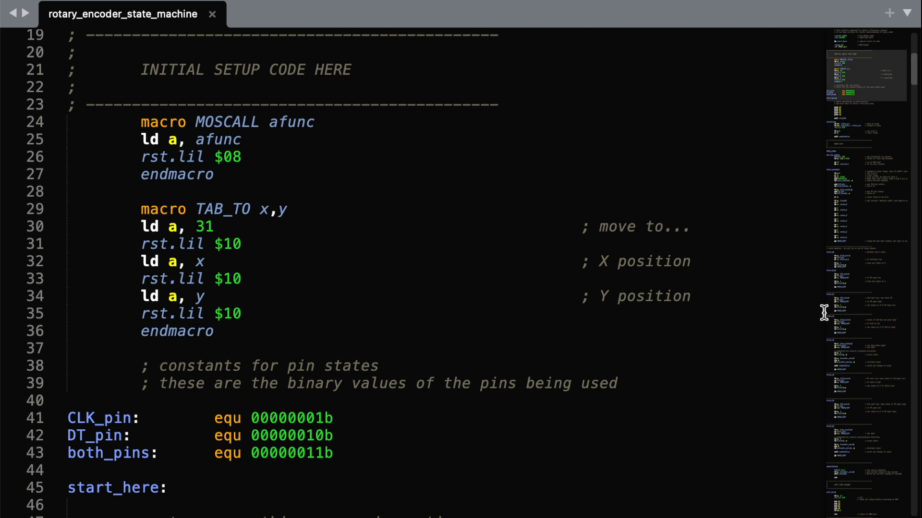
{"action": "mouse_move", "coordinate": [125, 423]}
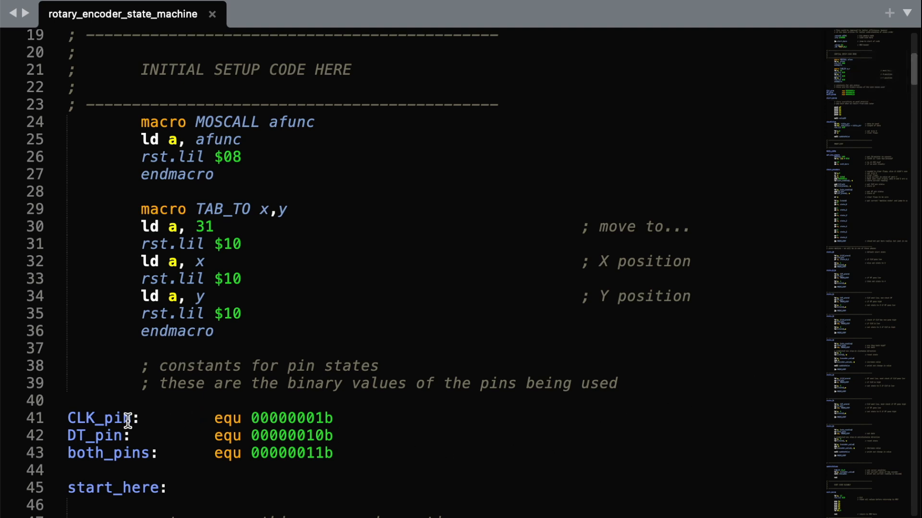
{"action": "mouse_move", "coordinate": [70, 440]}
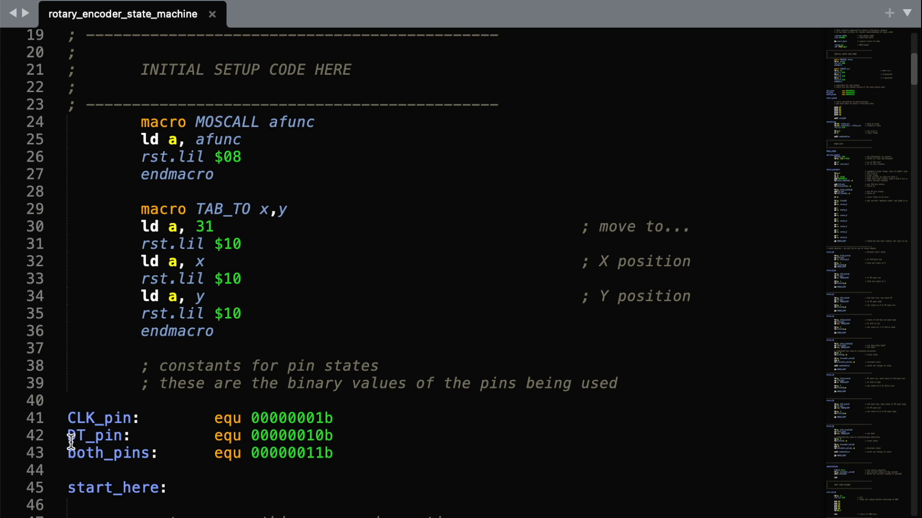
{"action": "mouse_move", "coordinate": [334, 422]}
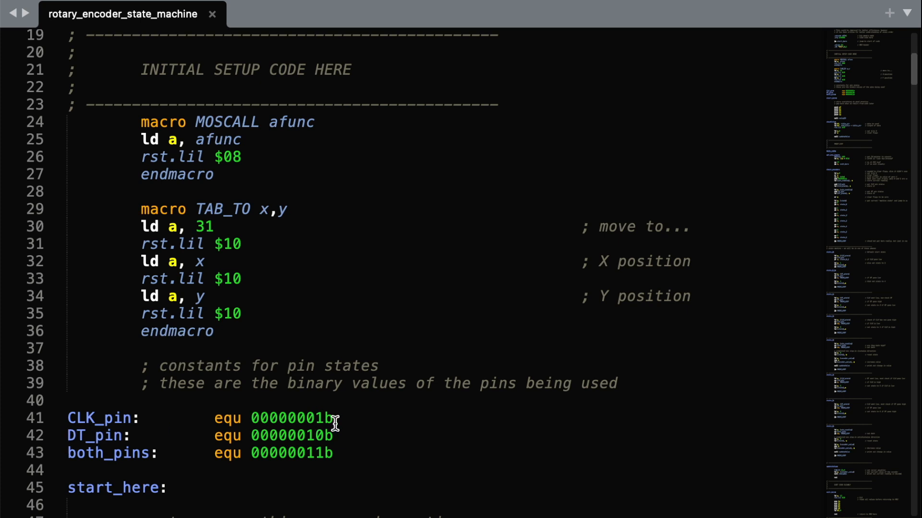
{"action": "mouse_move", "coordinate": [370, 426]}
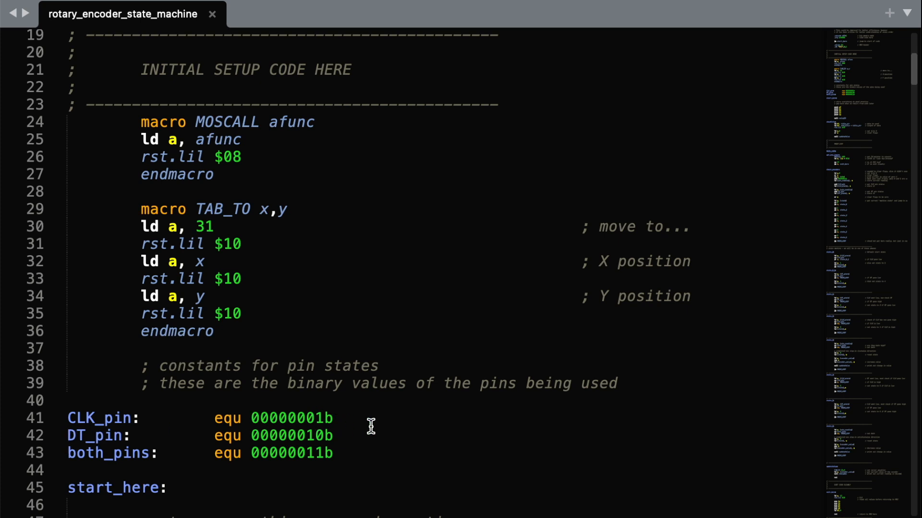
{"action": "mouse_move", "coordinate": [880, 128]}
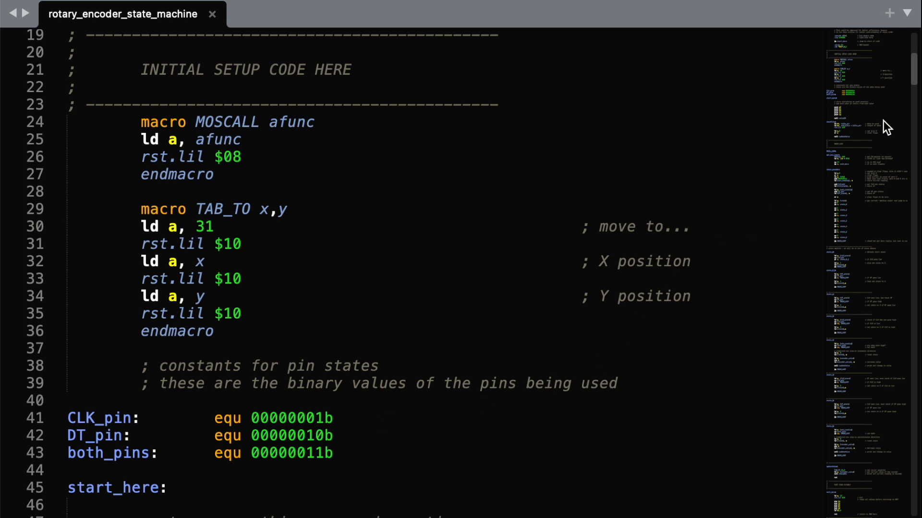
{"action": "scroll", "scroll_direction": "down", "scroll_amount": 3}
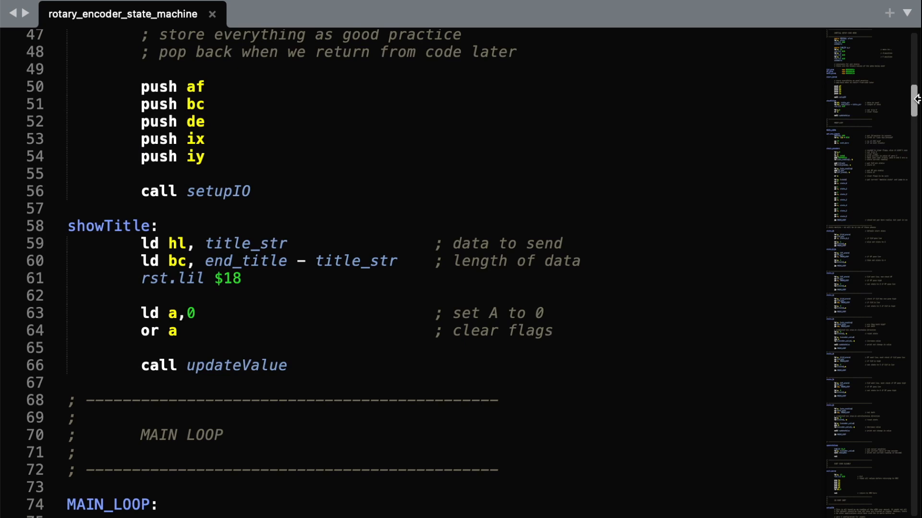
{"action": "scroll", "scroll_direction": "down", "scroll_amount": 3}
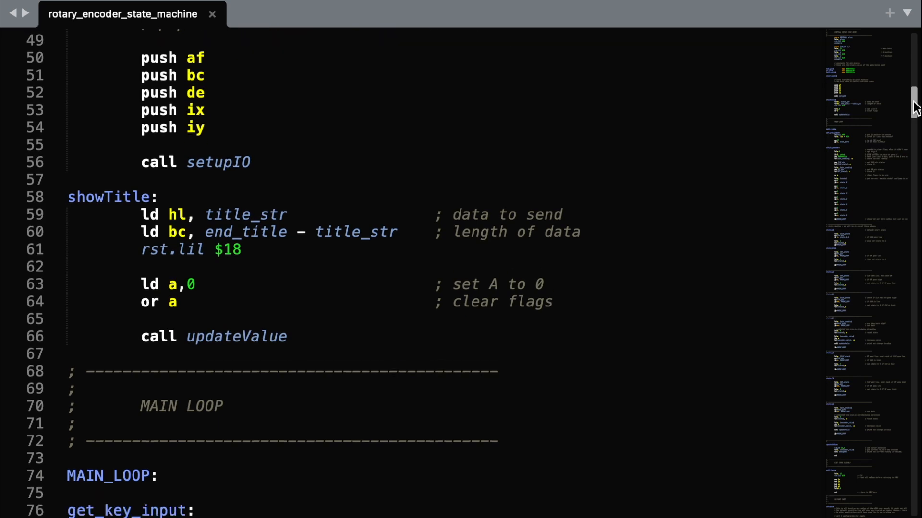
{"action": "scroll", "scroll_direction": "down", "scroll_amount": 3}
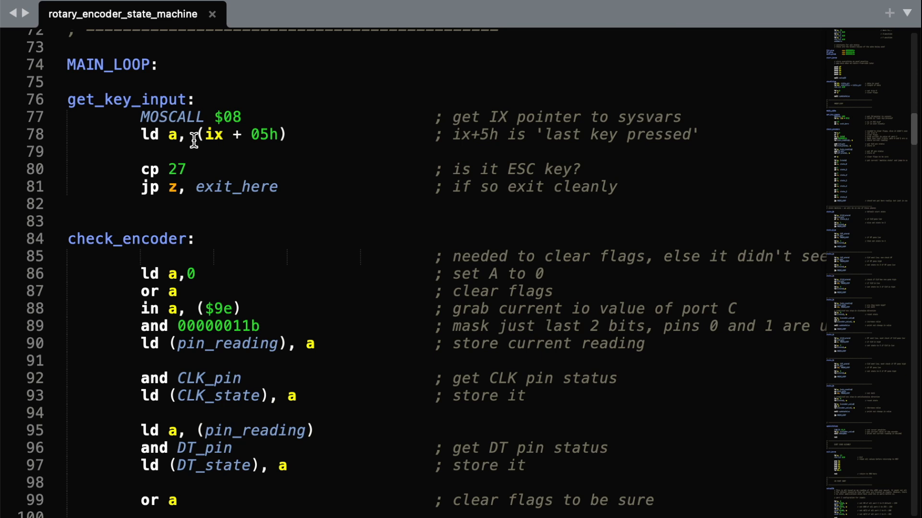
{"action": "mouse_move", "coordinate": [911, 136]}
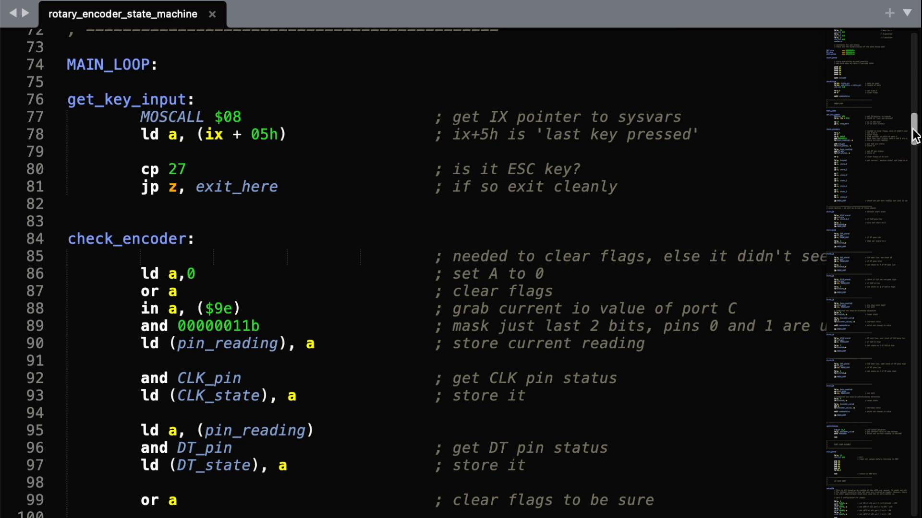
{"action": "scroll", "scroll_direction": "down", "scroll_amount": 3}
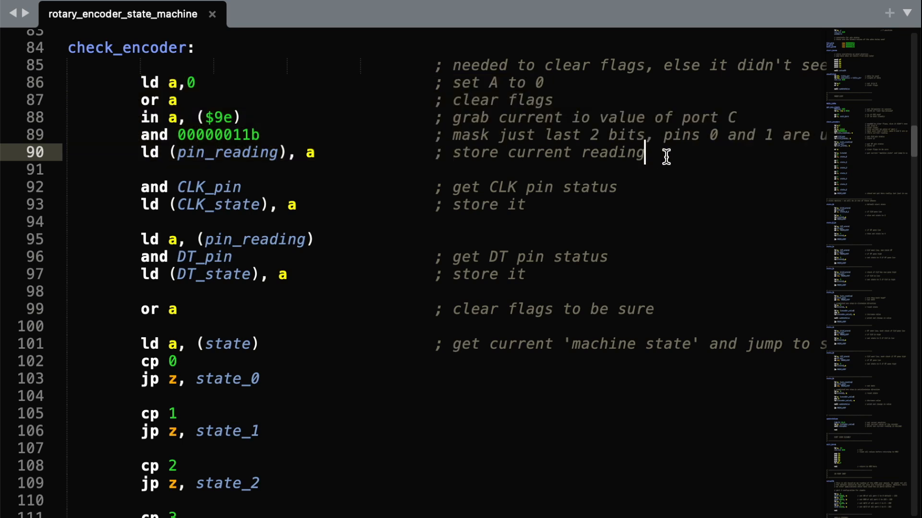
{"action": "mouse_move", "coordinate": [197, 186]}
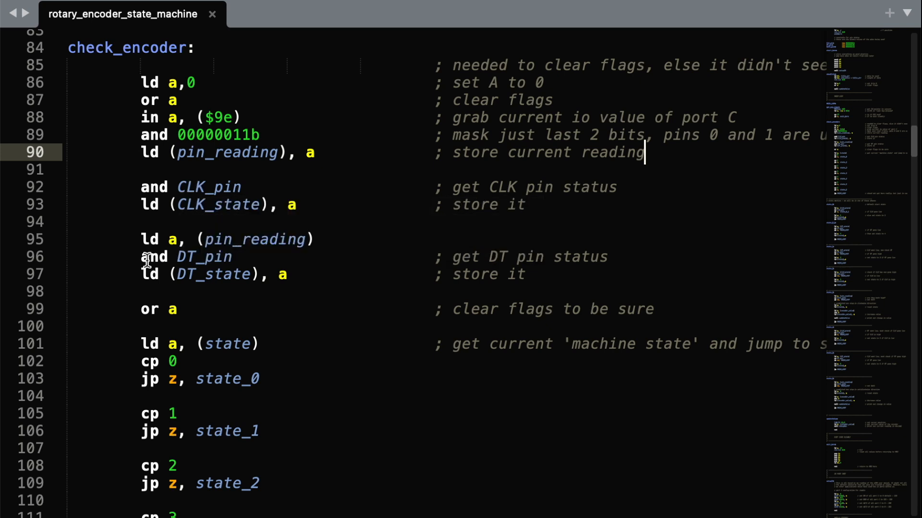
{"action": "mouse_move", "coordinate": [268, 257]}
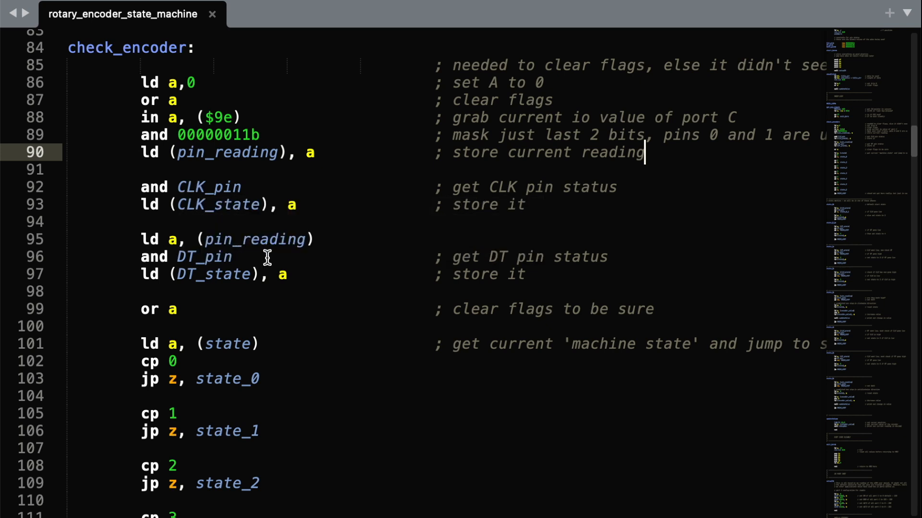
{"action": "mouse_move", "coordinate": [763, 138]}
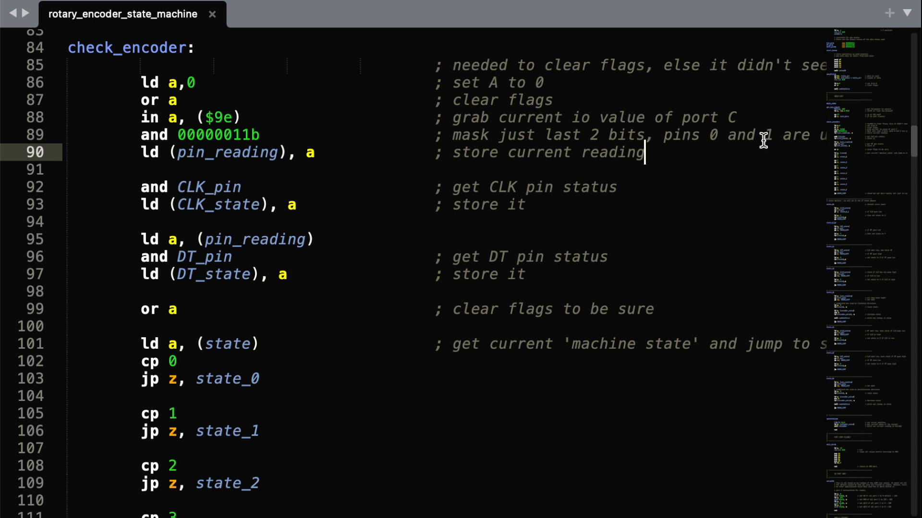
{"action": "scroll", "scroll_direction": "down", "scroll_amount": 3}
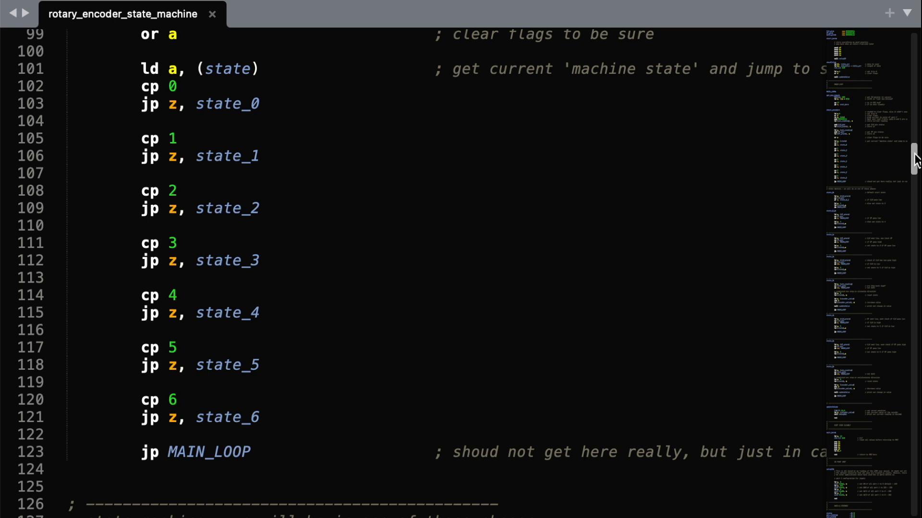
{"action": "scroll", "scroll_direction": "down", "scroll_amount": 3}
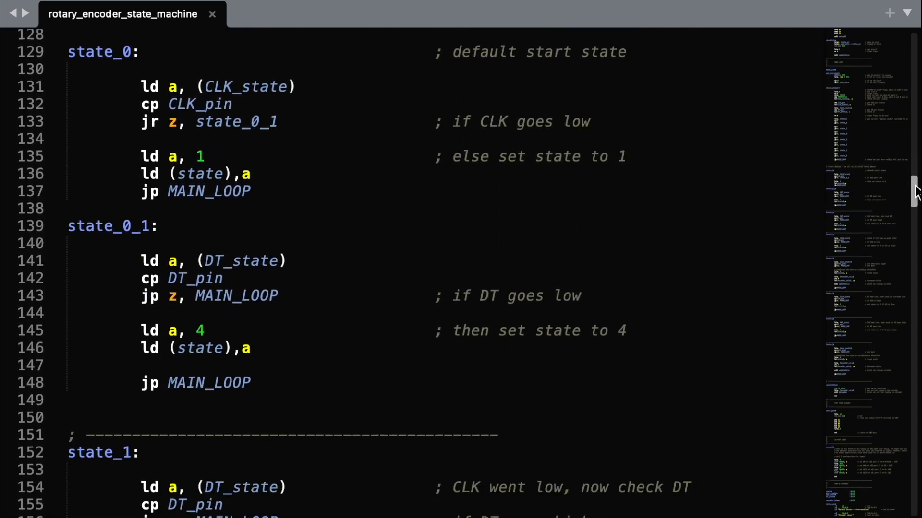
{"action": "scroll", "scroll_direction": "down", "scroll_amount": 3}
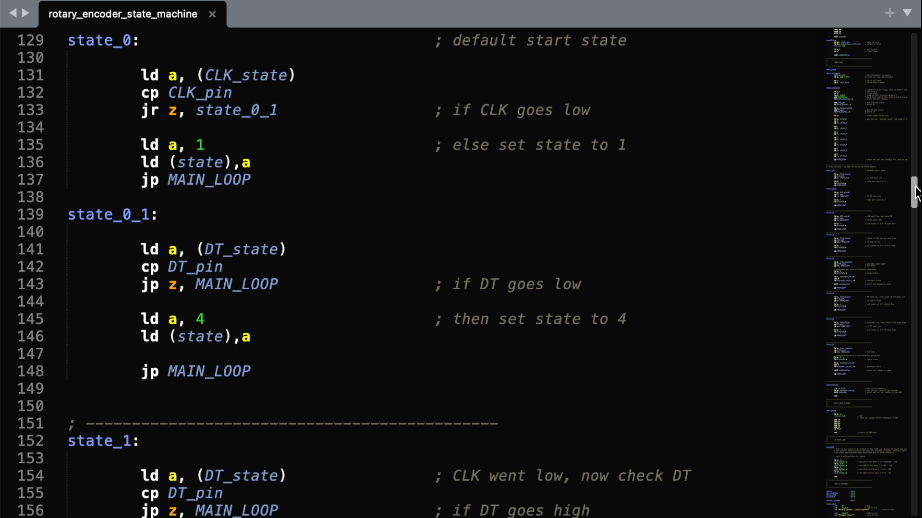
{"action": "scroll", "scroll_direction": "down", "scroll_amount": 3}
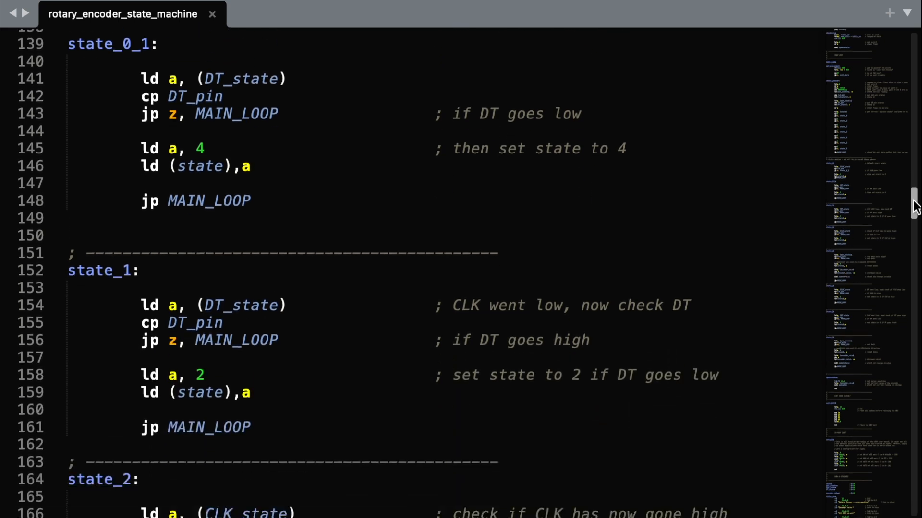
{"action": "scroll", "scroll_direction": "down", "scroll_amount": 3}
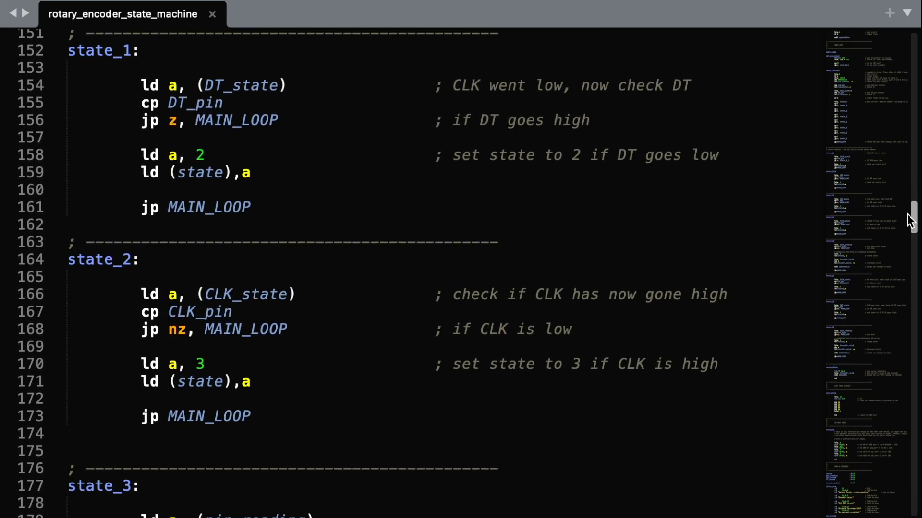
{"action": "mouse_move", "coordinate": [456, 158]}
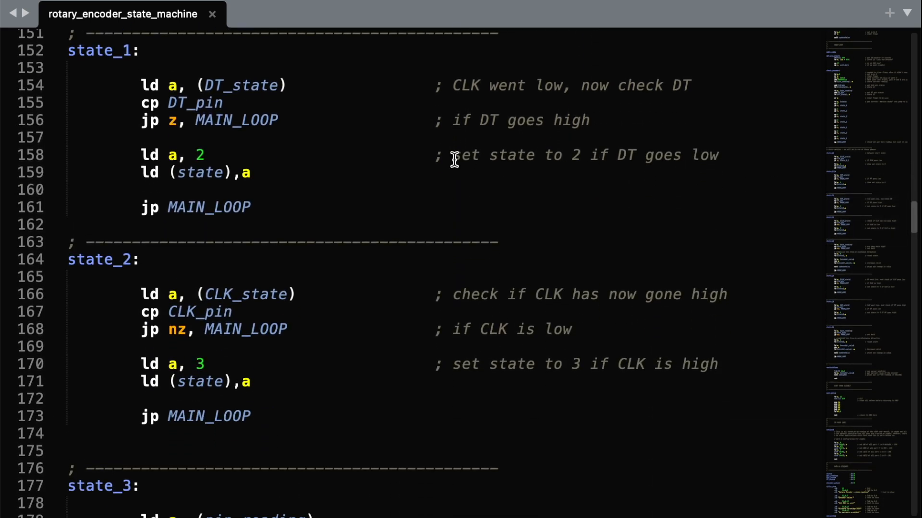
{"action": "mouse_move", "coordinate": [255, 172]}
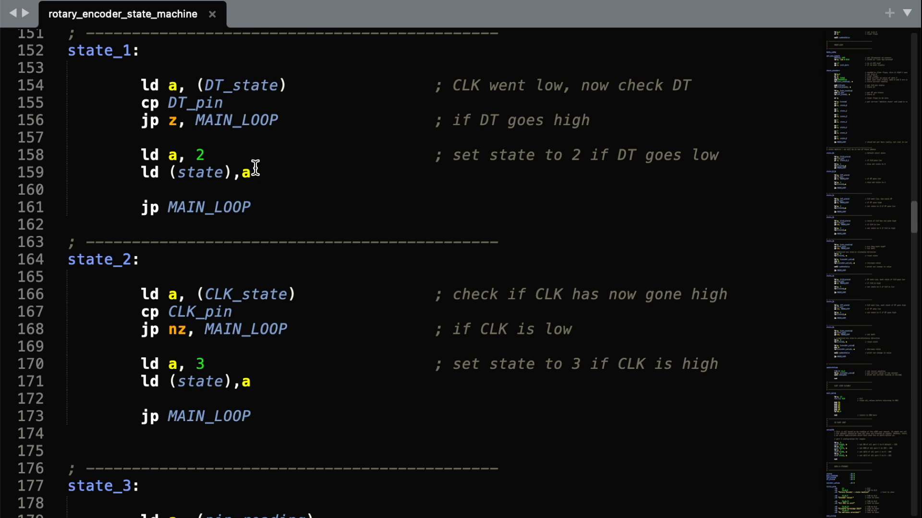
{"action": "mouse_move", "coordinate": [253, 294]}
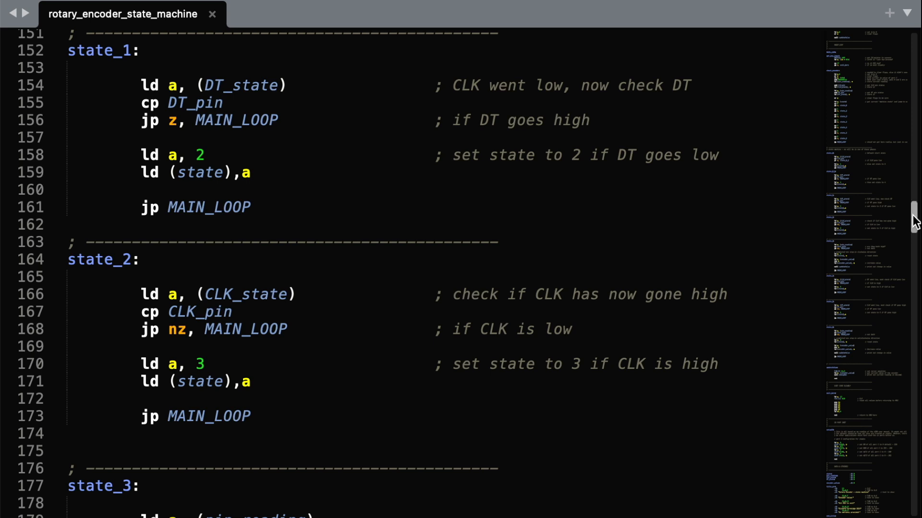
{"action": "scroll", "scroll_direction": "down", "scroll_amount": 3}
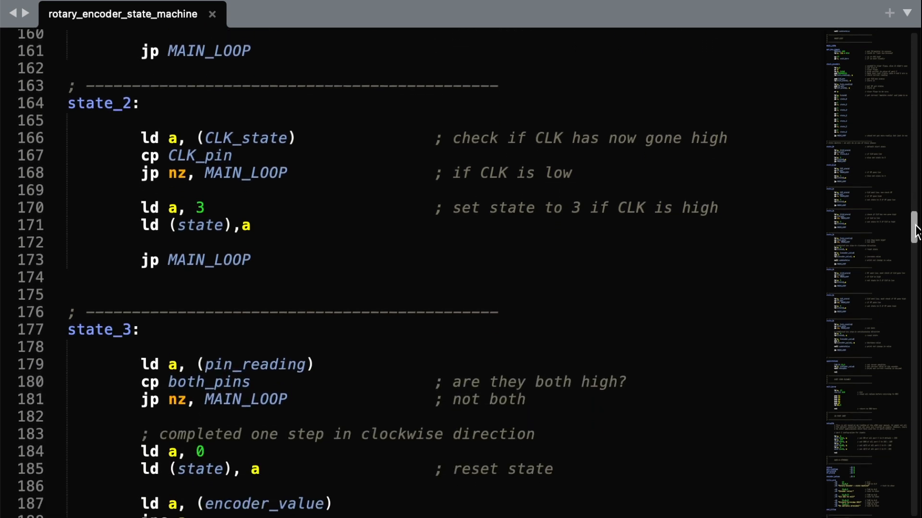
{"action": "scroll", "scroll_direction": "down", "scroll_amount": 3}
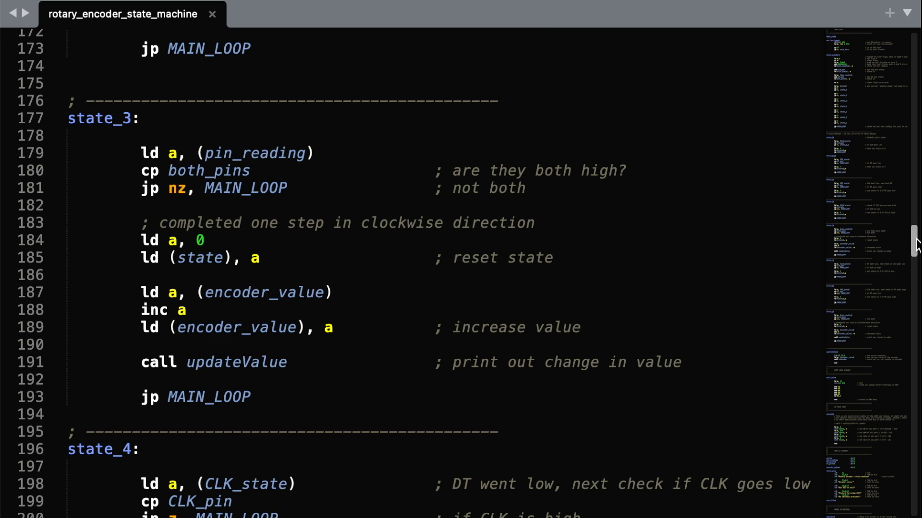
{"action": "scroll", "scroll_direction": "down", "scroll_amount": 3}
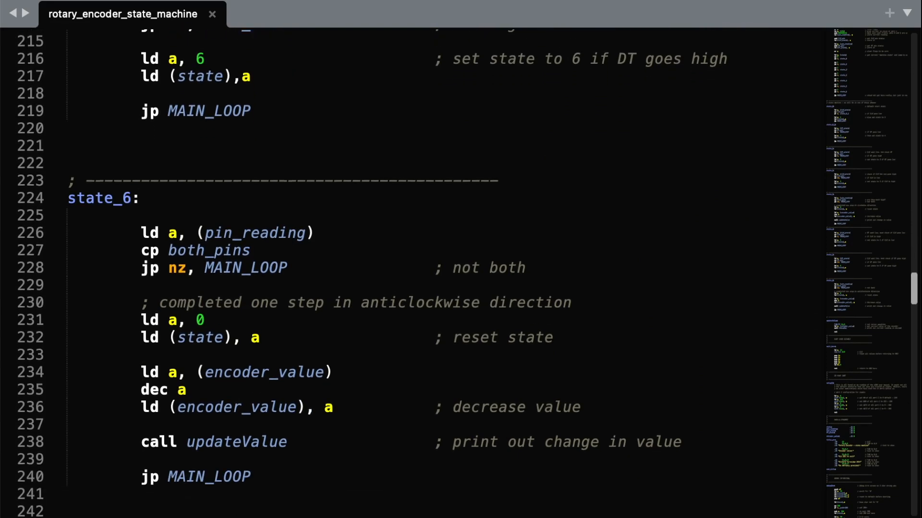
{"action": "scroll", "scroll_direction": "down", "scroll_amount": 3}
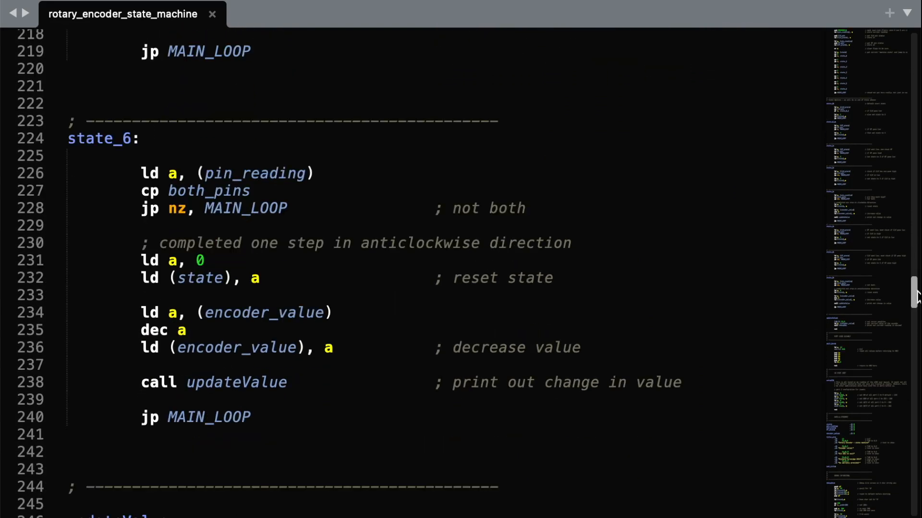
{"action": "mouse_move", "coordinate": [276, 388]}
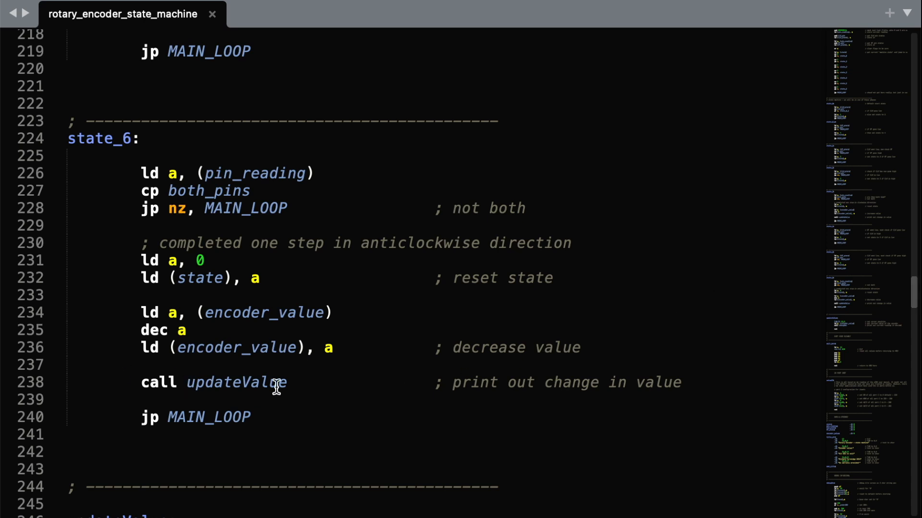
{"action": "mouse_move", "coordinate": [198, 313]}
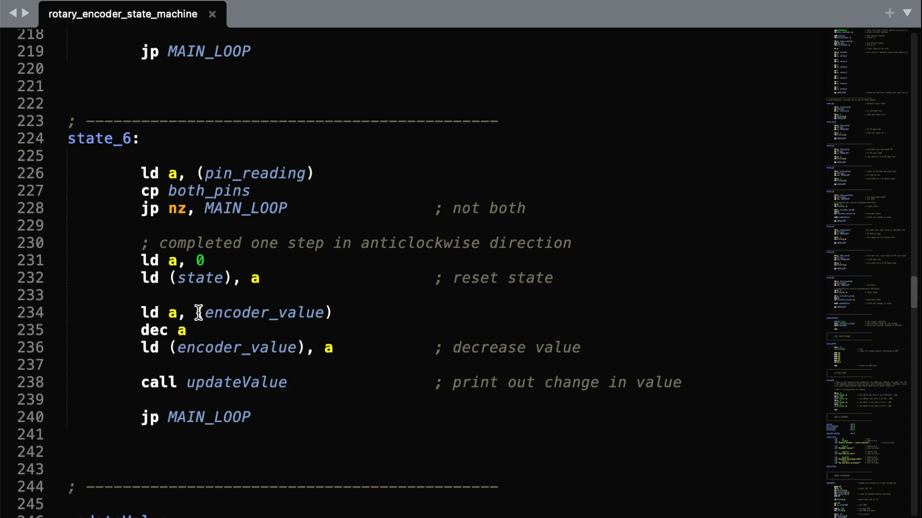
{"action": "mouse_move", "coordinate": [304, 391]}
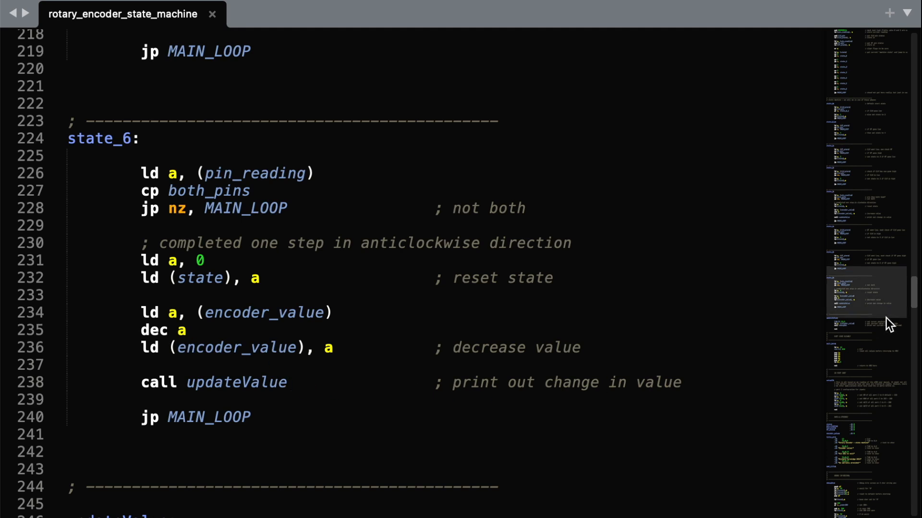
{"action": "scroll", "scroll_direction": "down", "scroll_amount": 3}
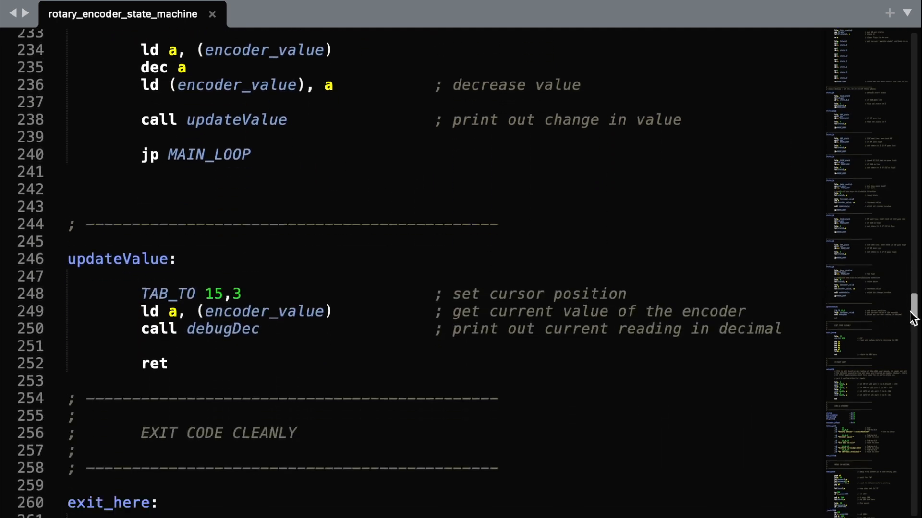
{"action": "scroll", "scroll_direction": "down", "scroll_amount": 3}
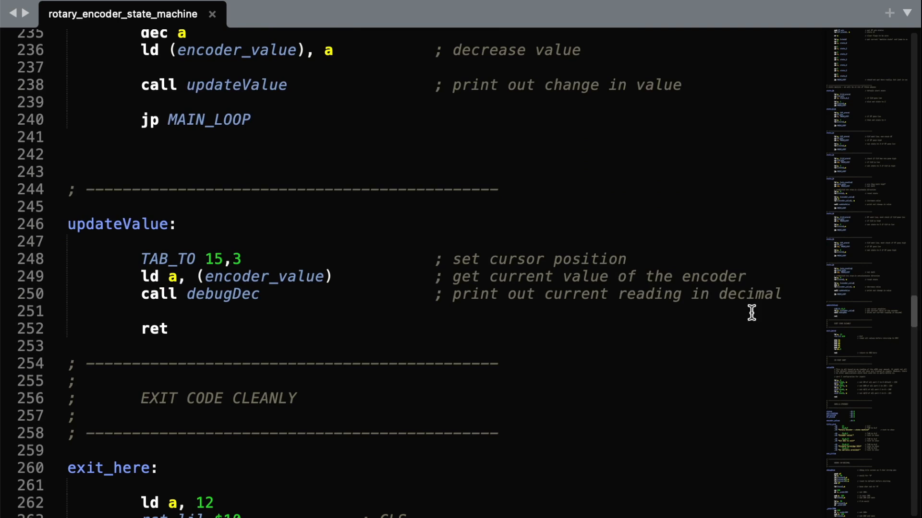
{"action": "mouse_move", "coordinate": [363, 304]}
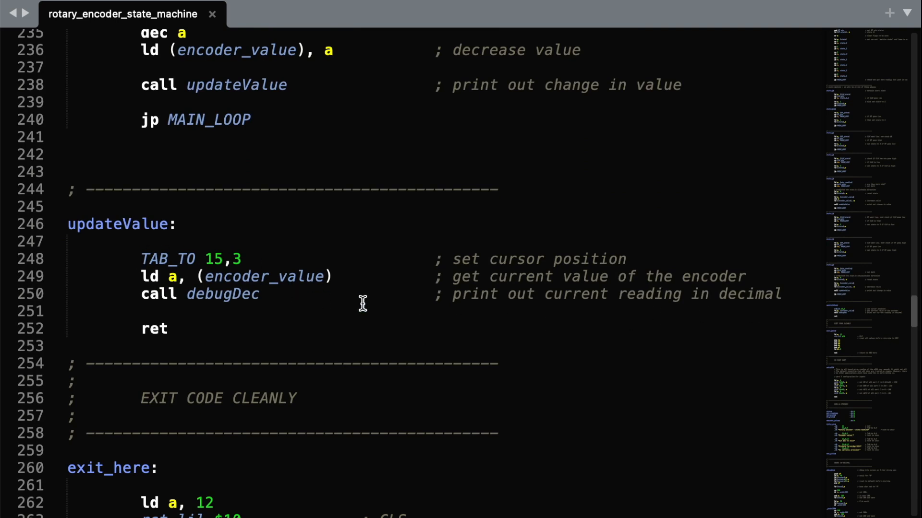
{"action": "mouse_move", "coordinate": [218, 251]}
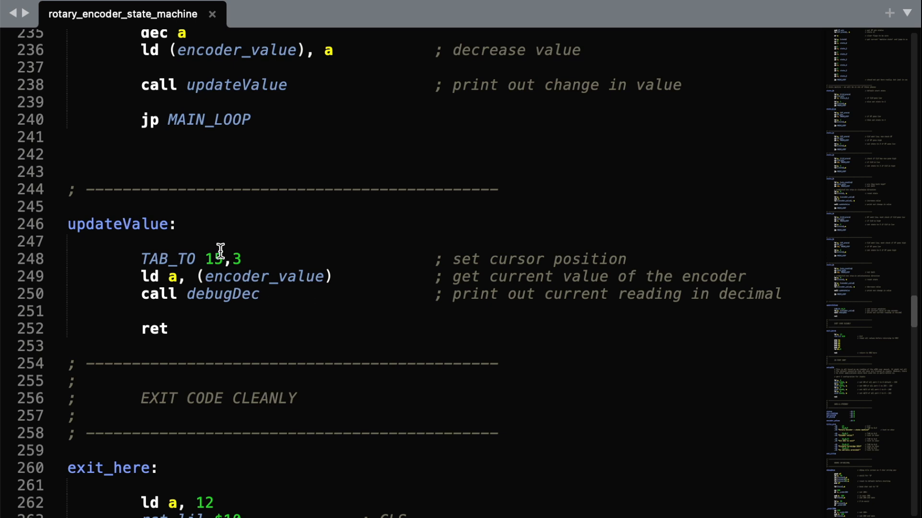
{"action": "mouse_move", "coordinate": [374, 265]}
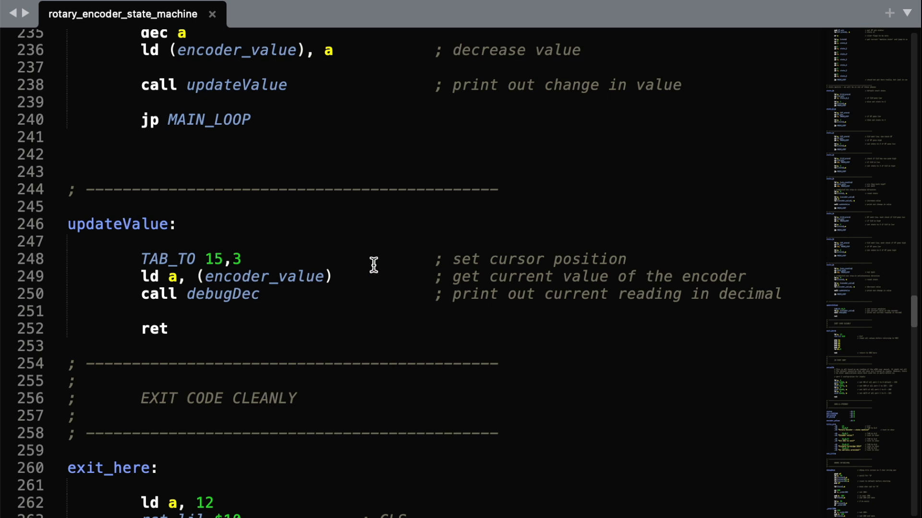